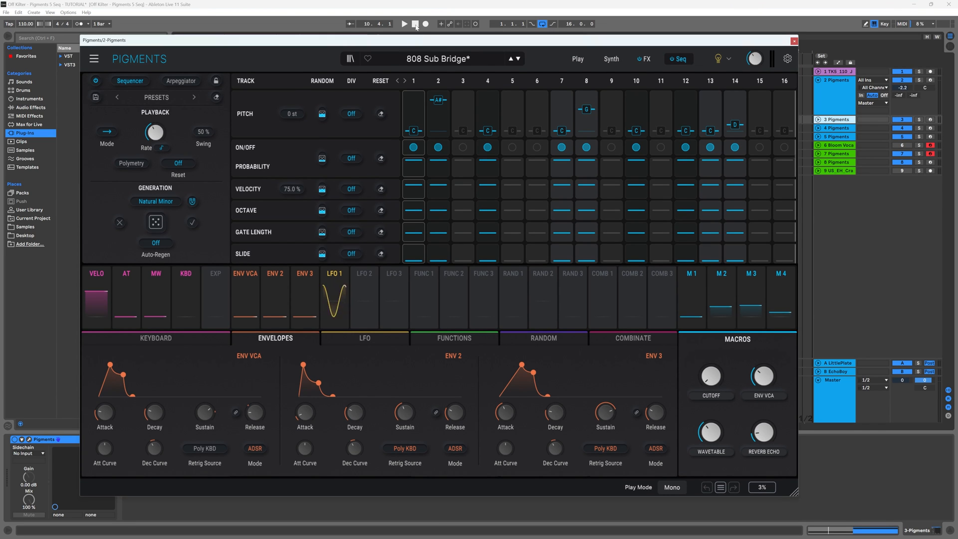
# Show track 5's Pigments instance with the DGDG Generator preset's Seq page.
pyautogui.click(415, 23)
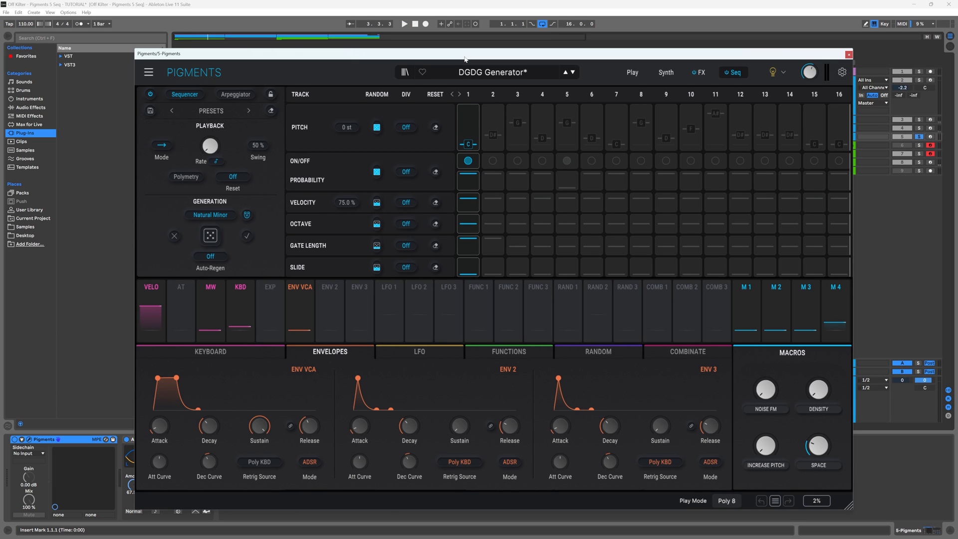
# Close the Pigments window to return to the arrangement and track 2's device chain.
pyautogui.click(404, 23)
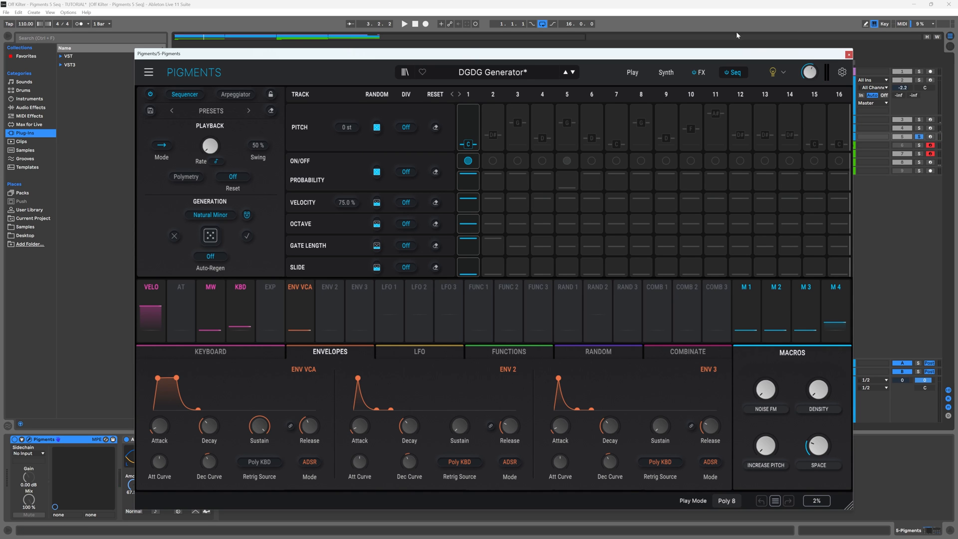
pyautogui.click(403, 23)
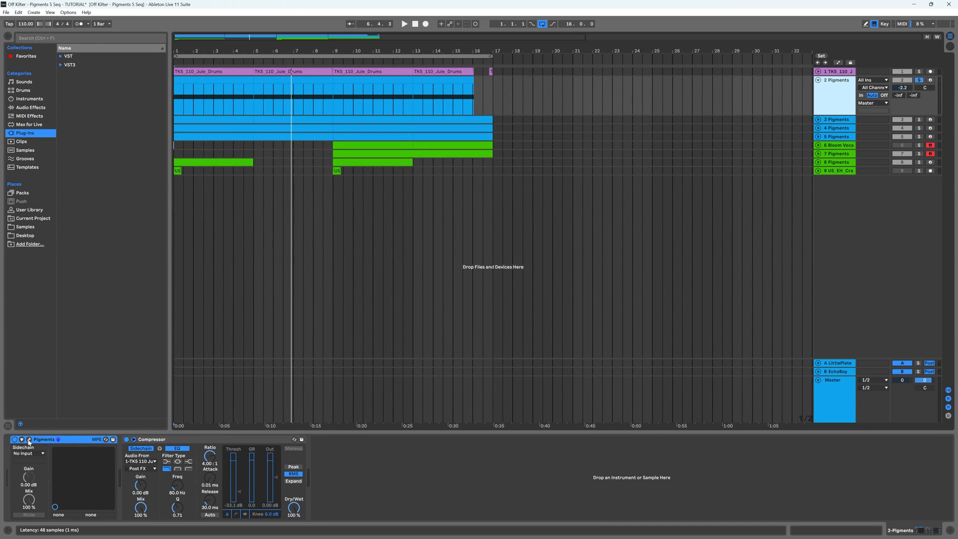
# Reopen track 2's Pigments (808 Sub Bridge), browse the sequence presets briefly and close the browser.
pyautogui.click(29, 440)
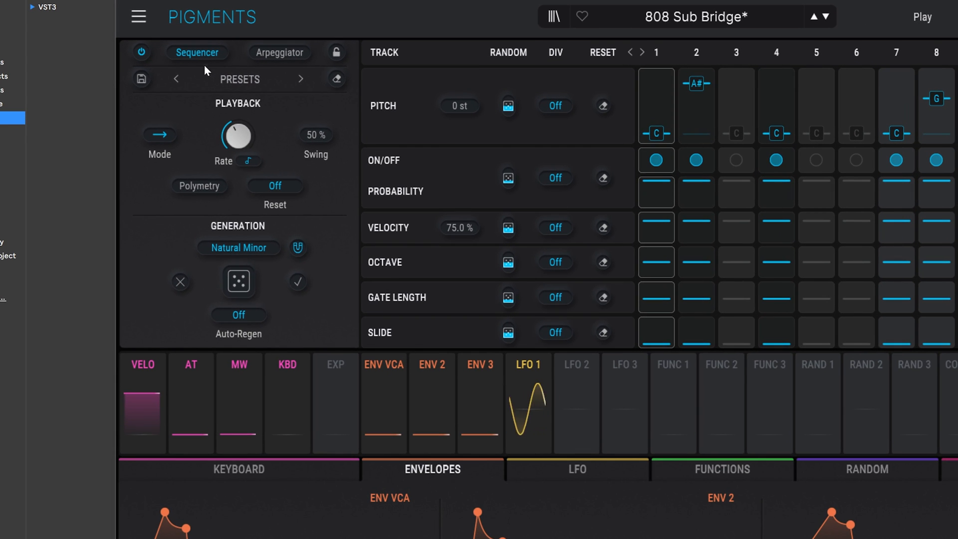
pyautogui.click(238, 79)
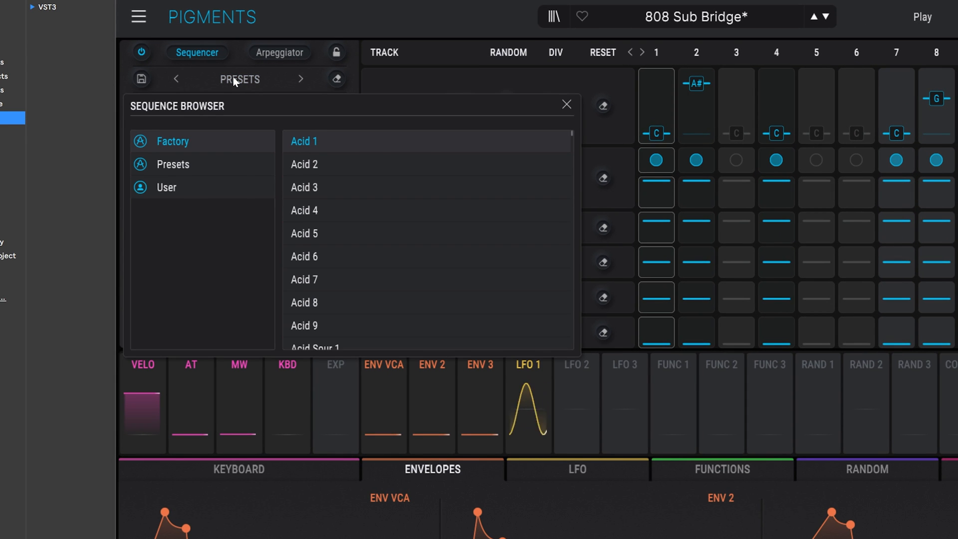
pyautogui.click(279, 53)
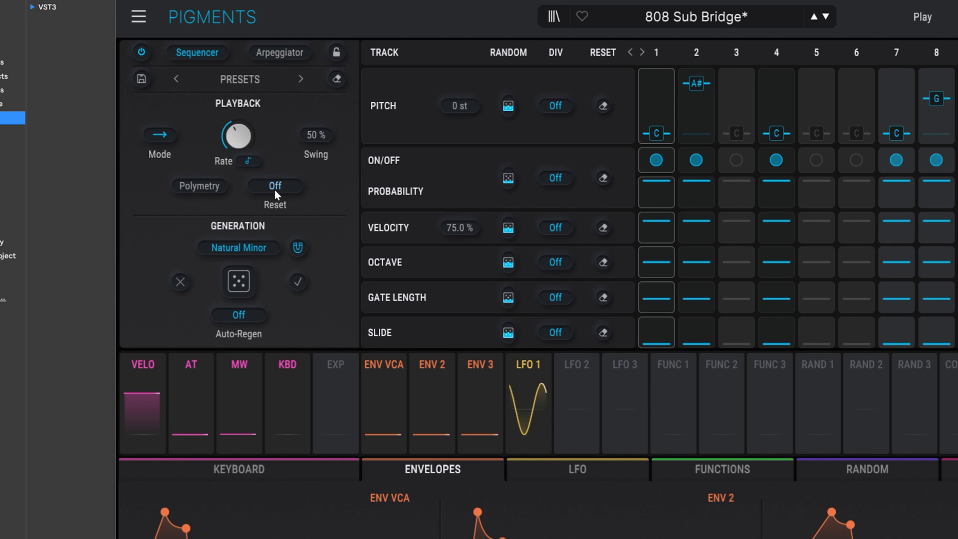
pyautogui.click(274, 185)
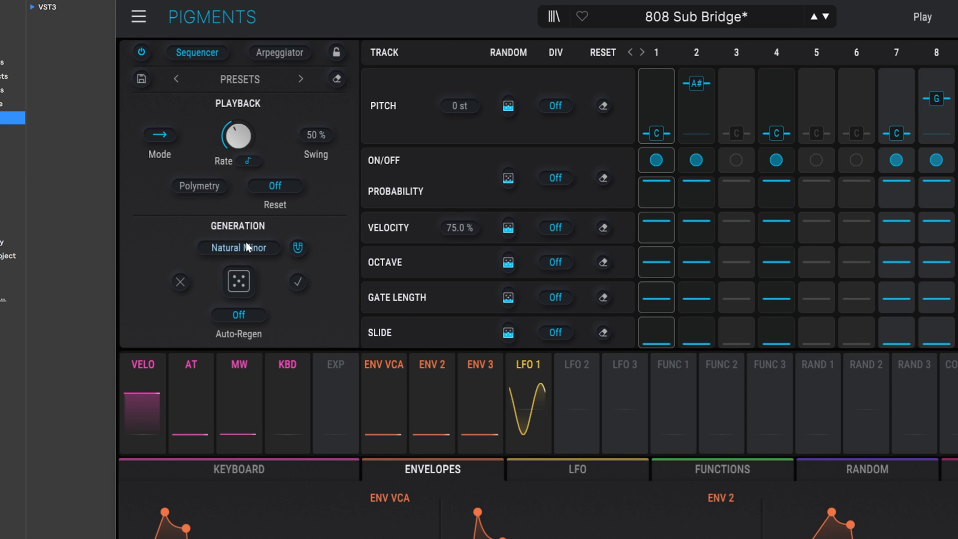
# Show the sequencer's scale list, with Natural Minor still selected.
pyautogui.click(239, 248)
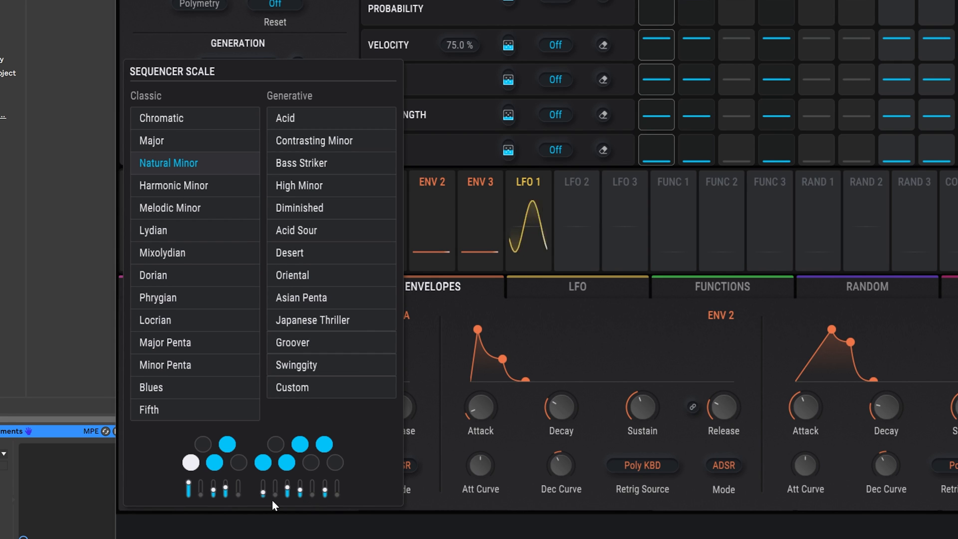
pyautogui.moveTo(226, 495)
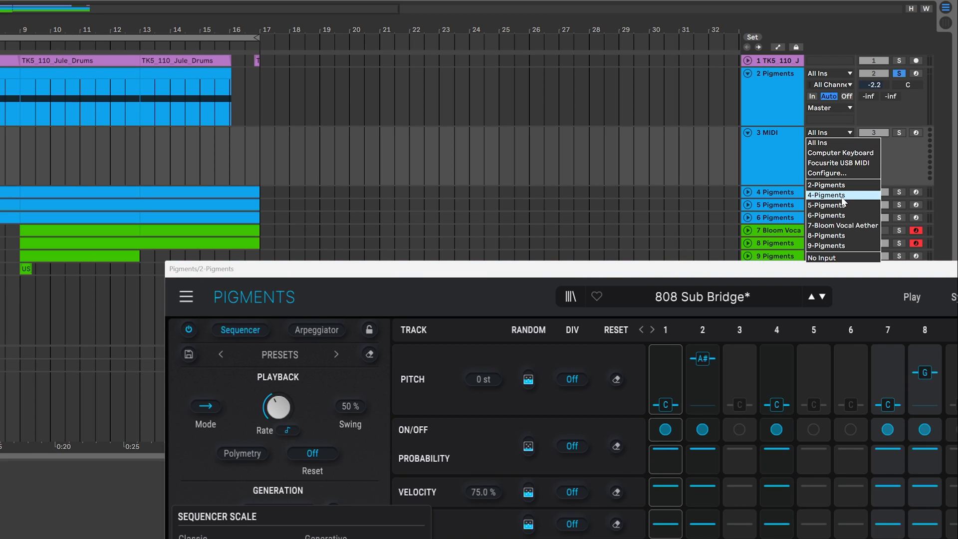
pyautogui.moveTo(843, 185)
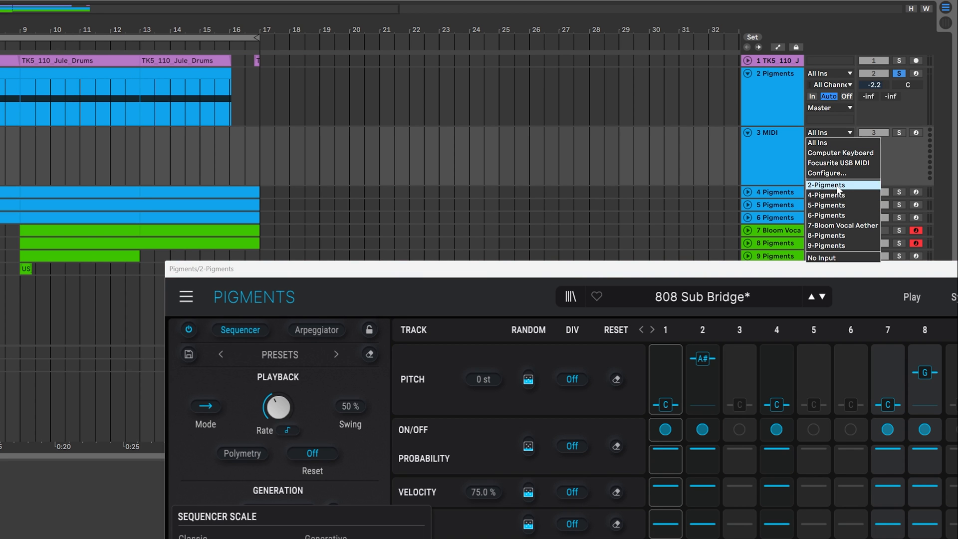
# Route track 3's MIDI From to 2-Pigments, taking input from the Pigments device.
pyautogui.click(827, 184)
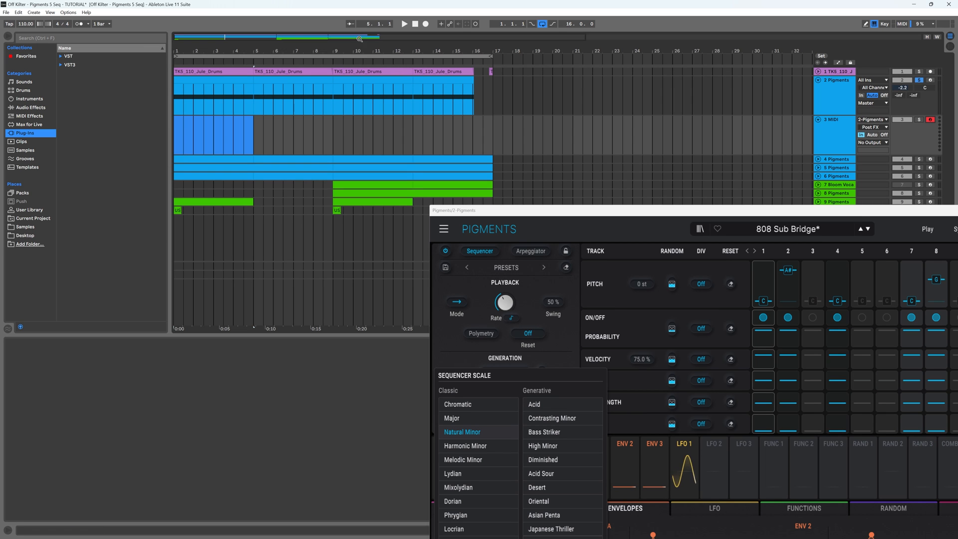
pyautogui.click(405, 23)
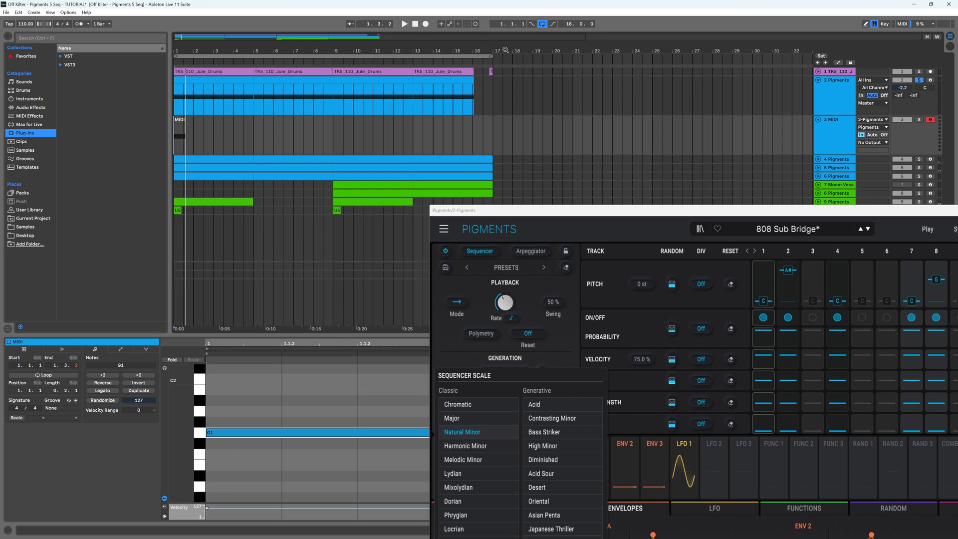
pyautogui.click(404, 23)
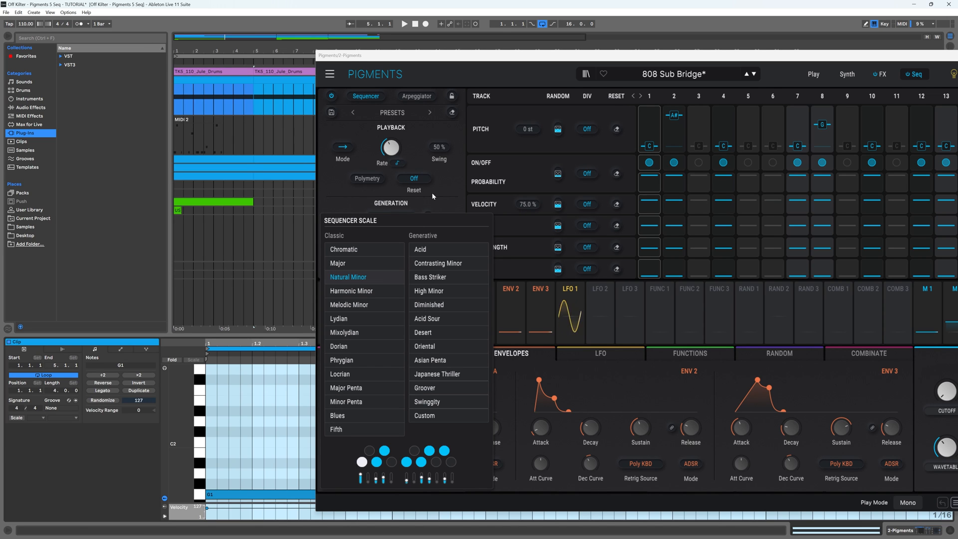
# Start playback and regenerate a new random Natural Minor step pattern with the Generation dice.
pyautogui.click(348, 277)
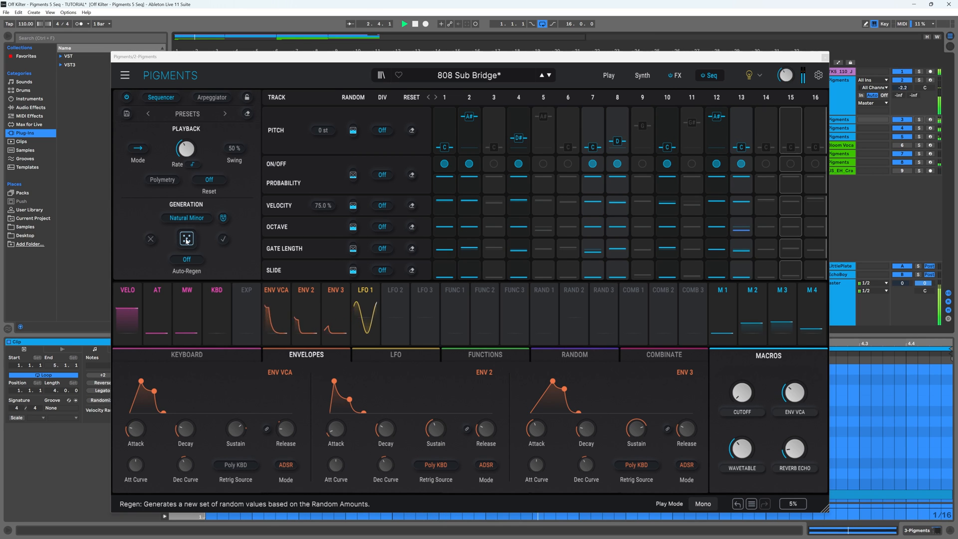
pyautogui.click(187, 239)
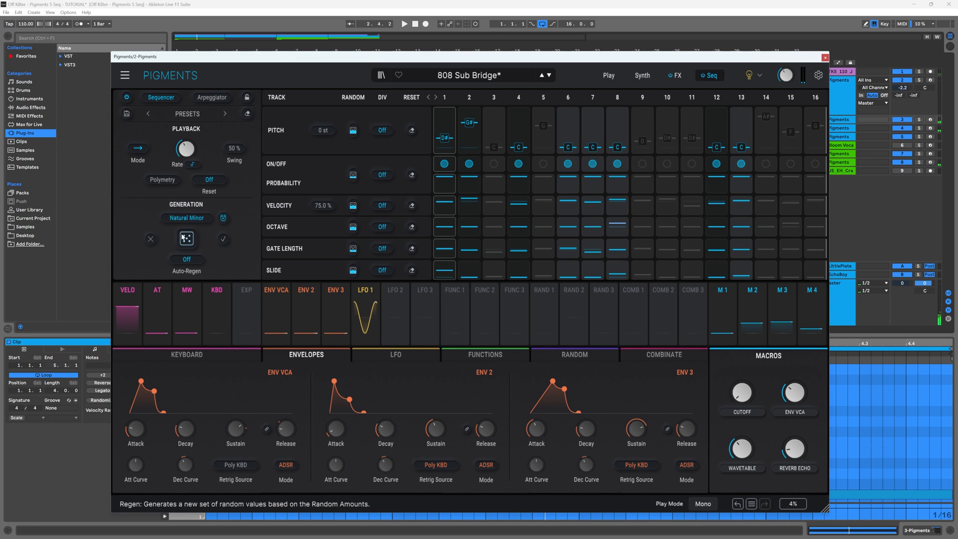
# Set Auto Regen to a bar interval so the sequence regenerates automatically.
pyautogui.click(186, 259)
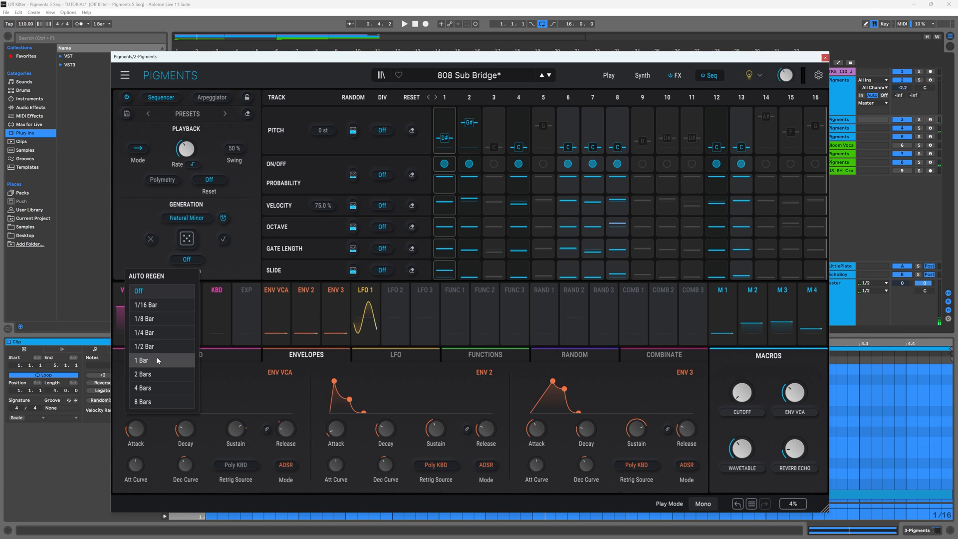
pyautogui.moveTo(159, 374)
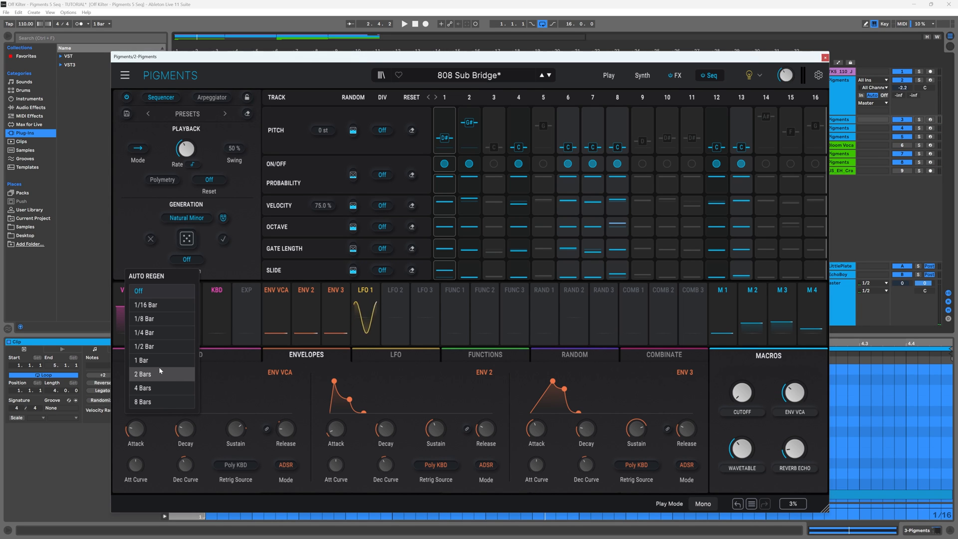
pyautogui.click(141, 361)
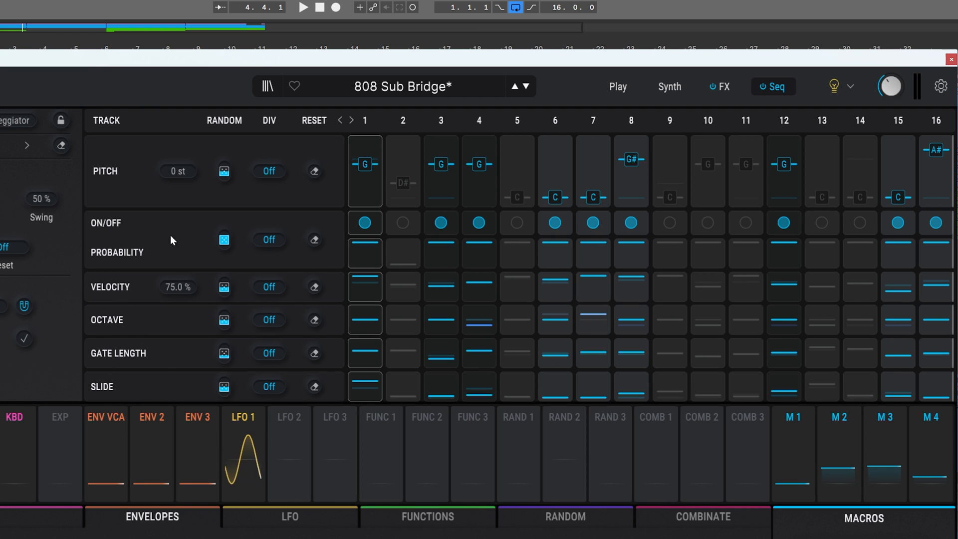
# Randomize the step probabilities and lower step 1's probability to 37.1%.
pyautogui.click(223, 239)
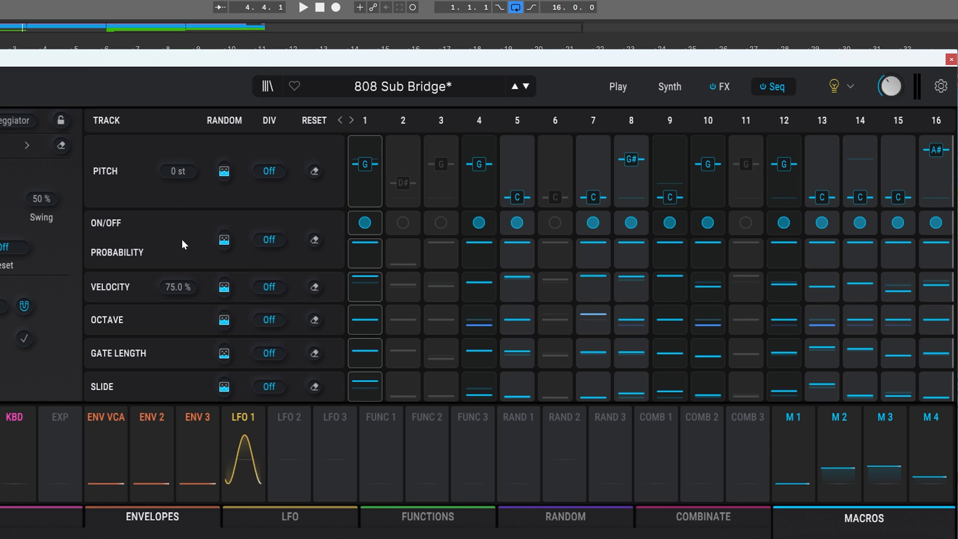
pyautogui.click(241, 459)
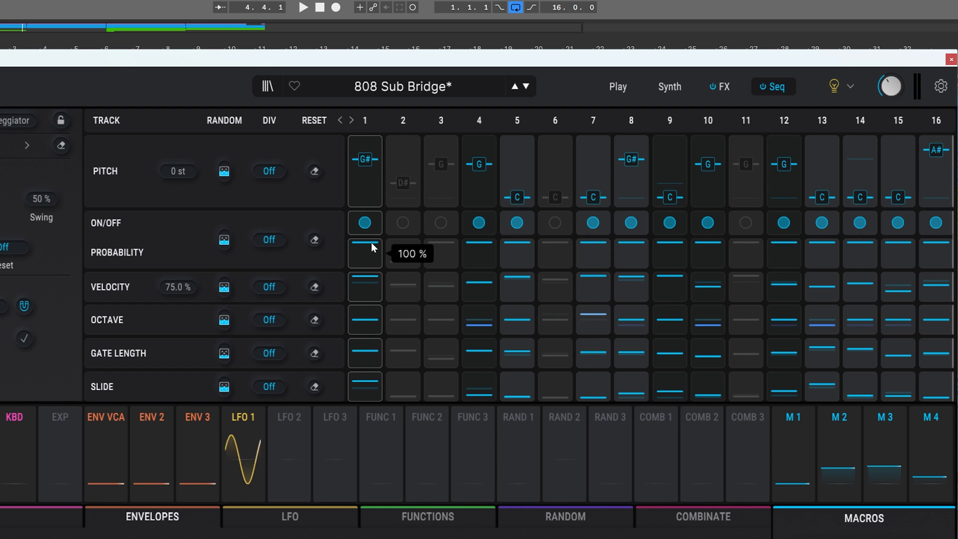
pyautogui.moveTo(366, 245); pyautogui.dragTo(367, 256)
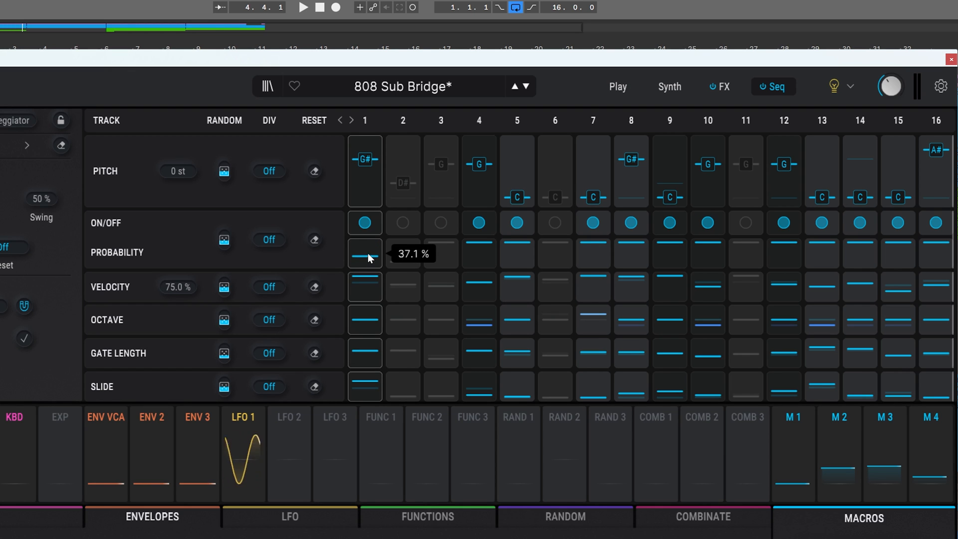
pyautogui.moveTo(366, 257); pyautogui.dragTo(369, 252)
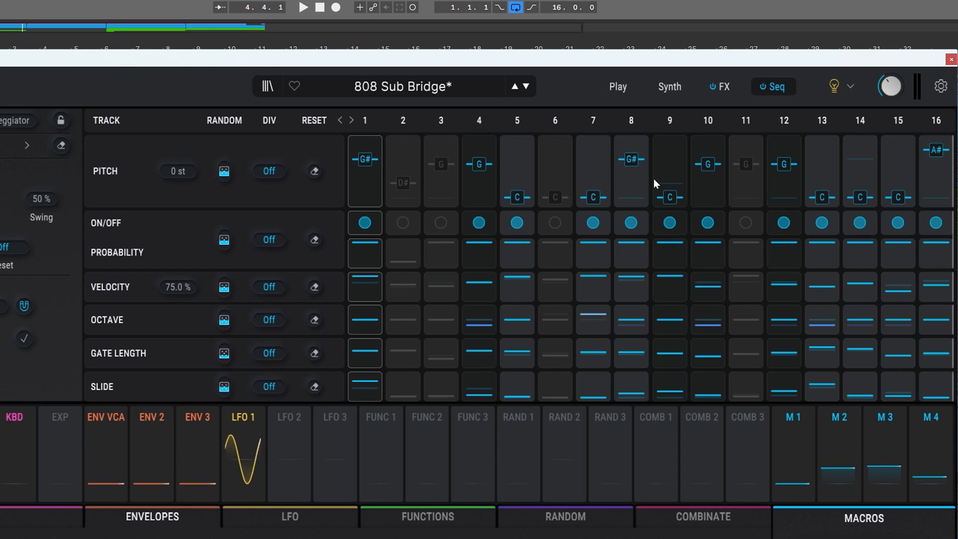
# Adjust further step probabilities, including step 9's trigger probability, and the Auto-Regen value.
pyautogui.moveTo(631, 241); pyautogui.dragTo(631, 269)
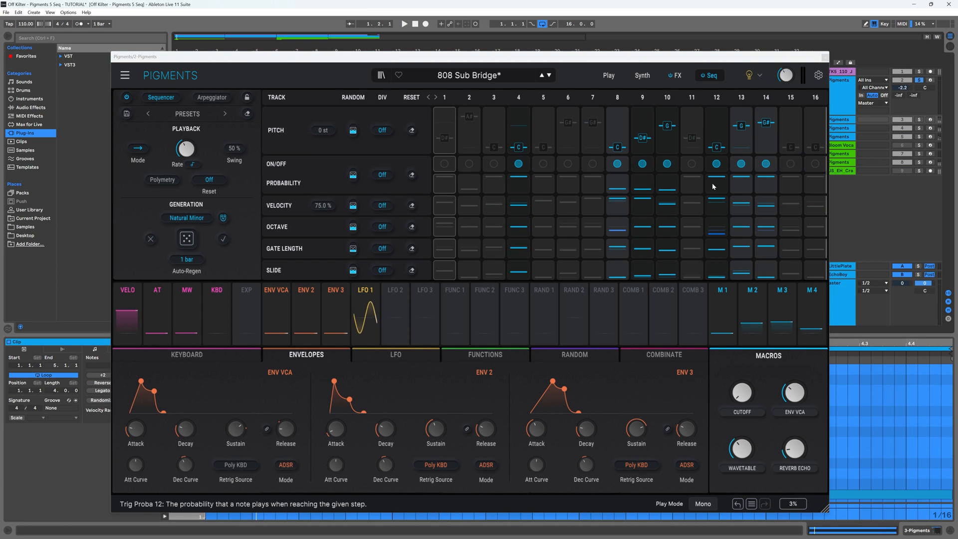
pyautogui.click(187, 260)
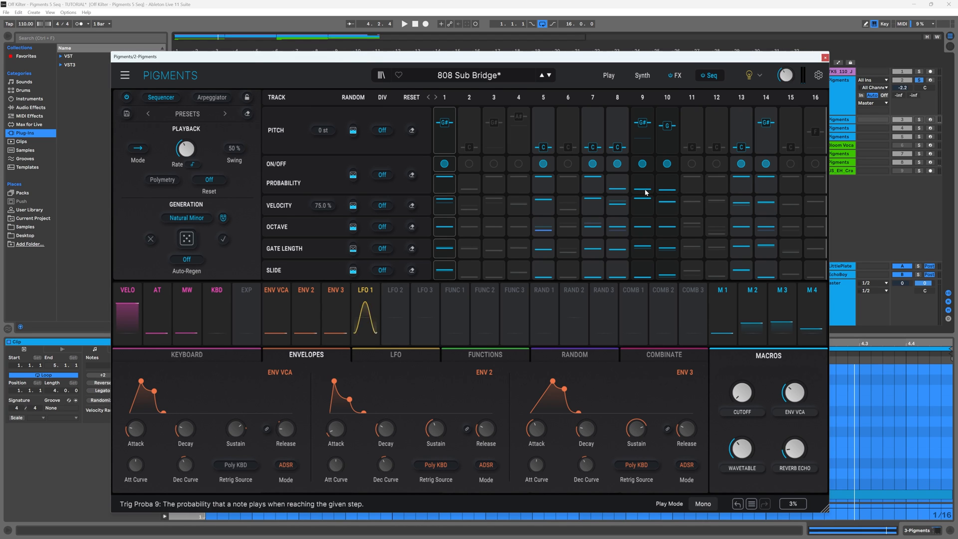
pyautogui.moveTo(642, 196); pyautogui.dragTo(642, 184)
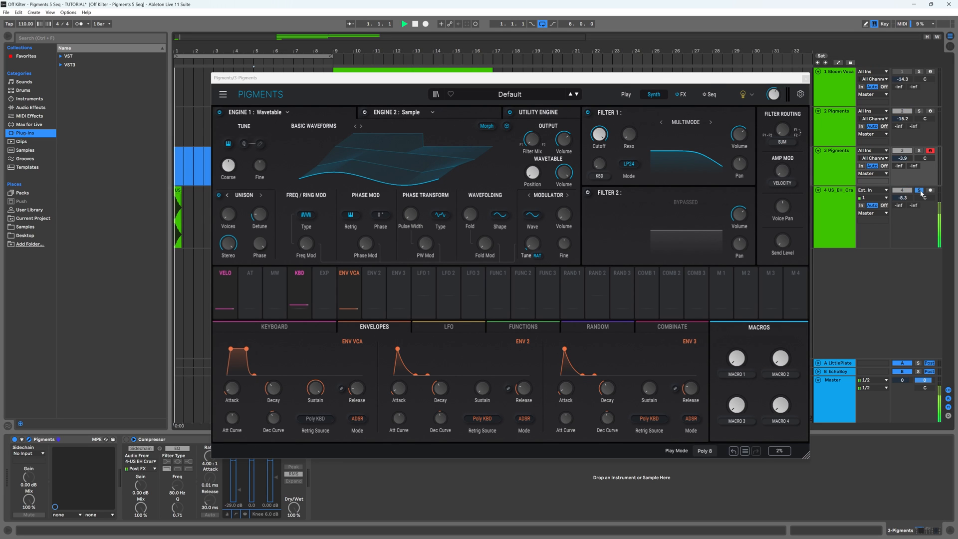
# Switch off Engine 1 and set the Utility engine's Noise 2 slot to Audio Input.
pyautogui.click(404, 23)
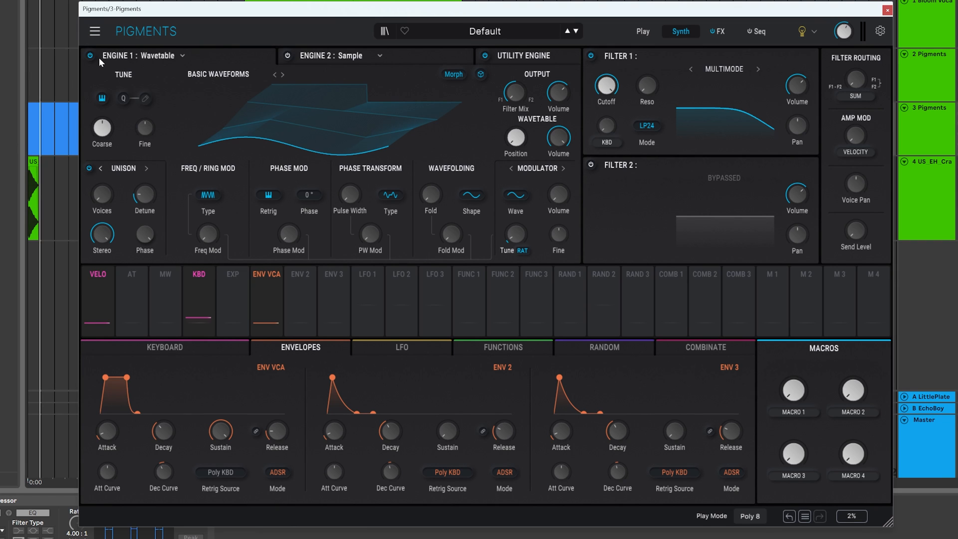
pyautogui.moveTo(92, 67)
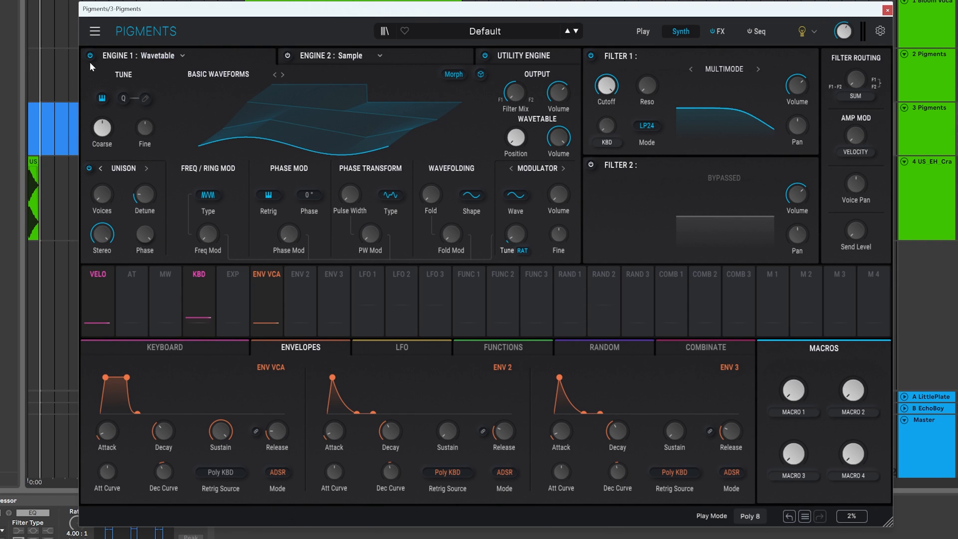
pyautogui.click(89, 55)
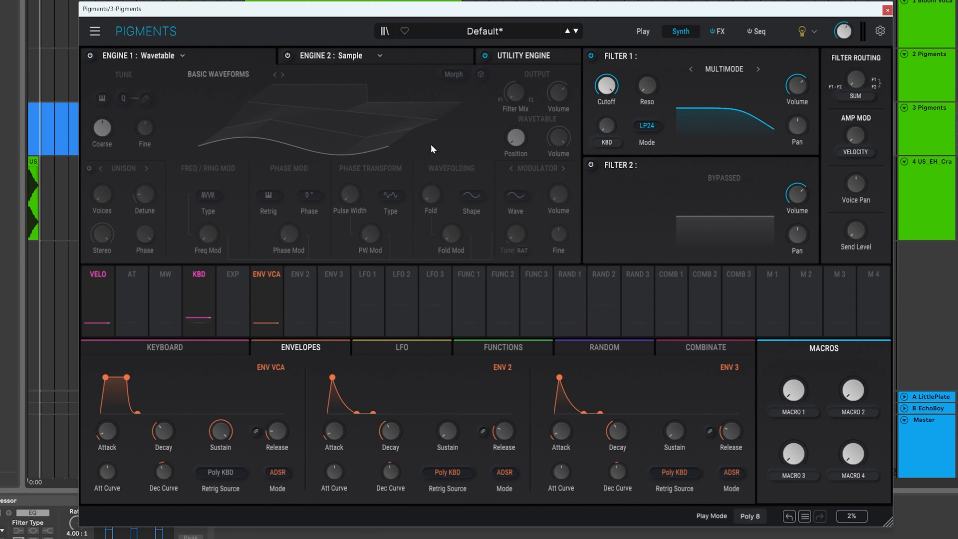
pyautogui.click(525, 56)
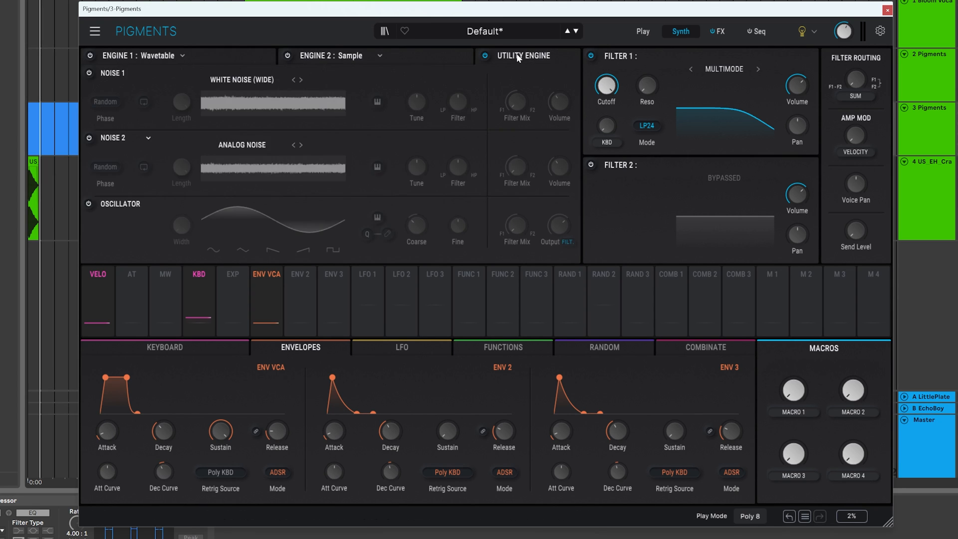
pyautogui.moveTo(120, 86)
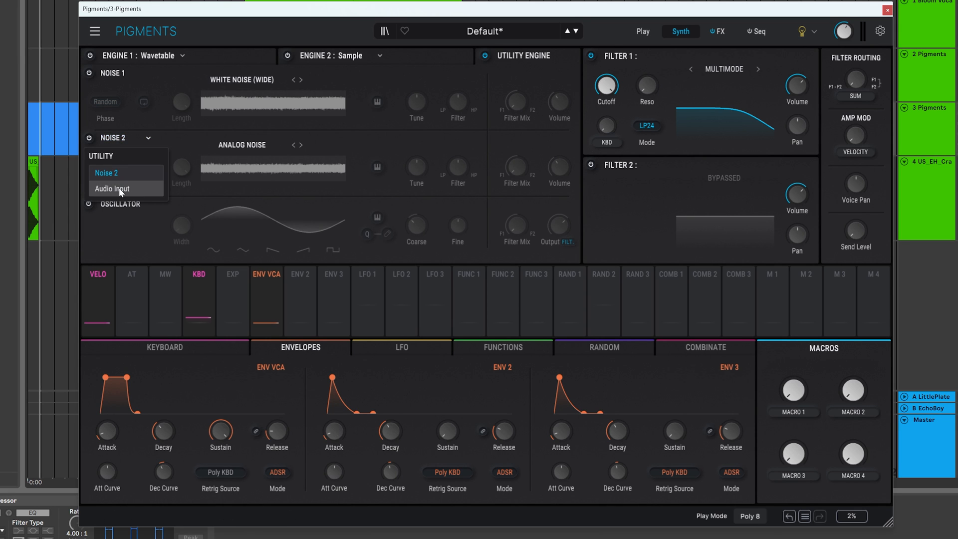
pyautogui.click(112, 189)
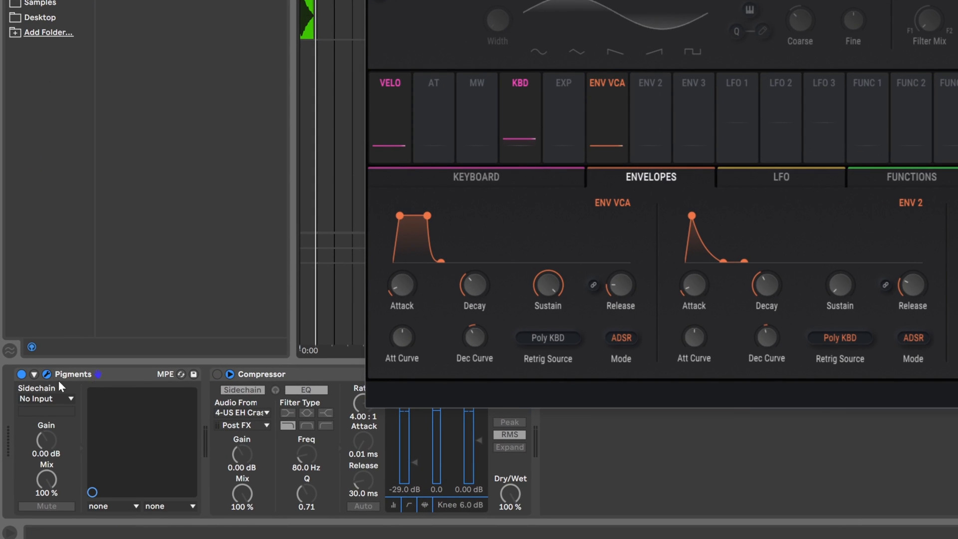
# Show the sidechain source list for track 3's Pigments, still reading No Input.
pyautogui.click(46, 398)
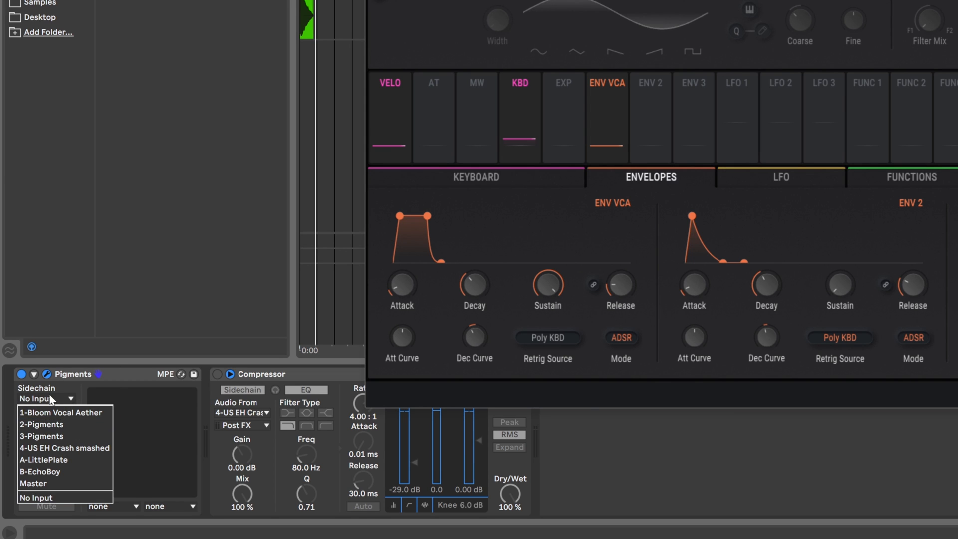
pyautogui.moveTo(65, 447)
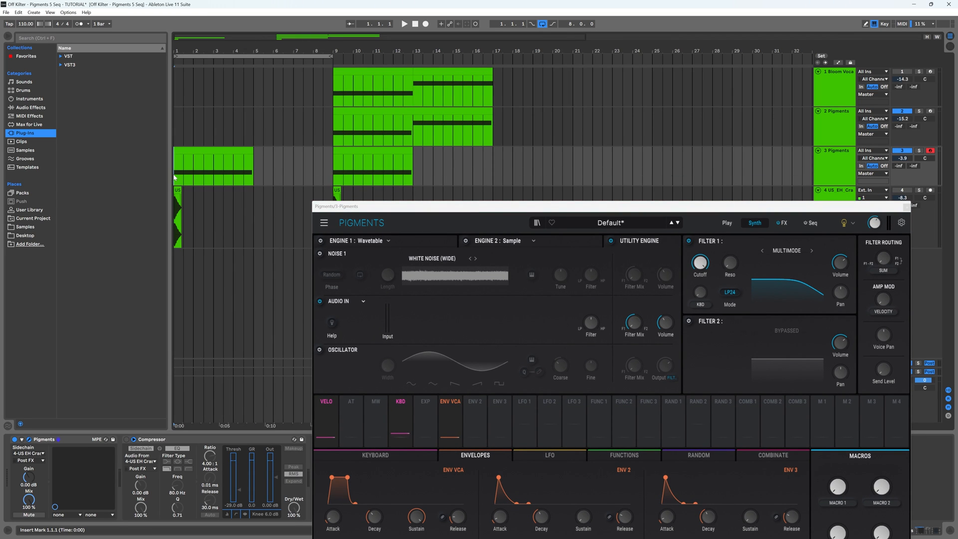
# Play the set from the arrangement start twice so the crash clips drive Pigments' Audio In meter.
pyautogui.click(405, 24)
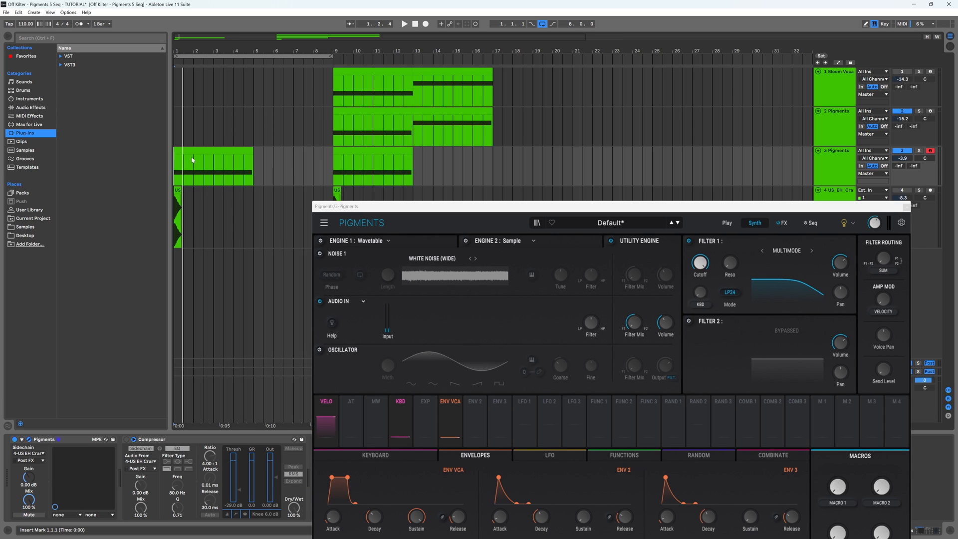
pyautogui.click(214, 164)
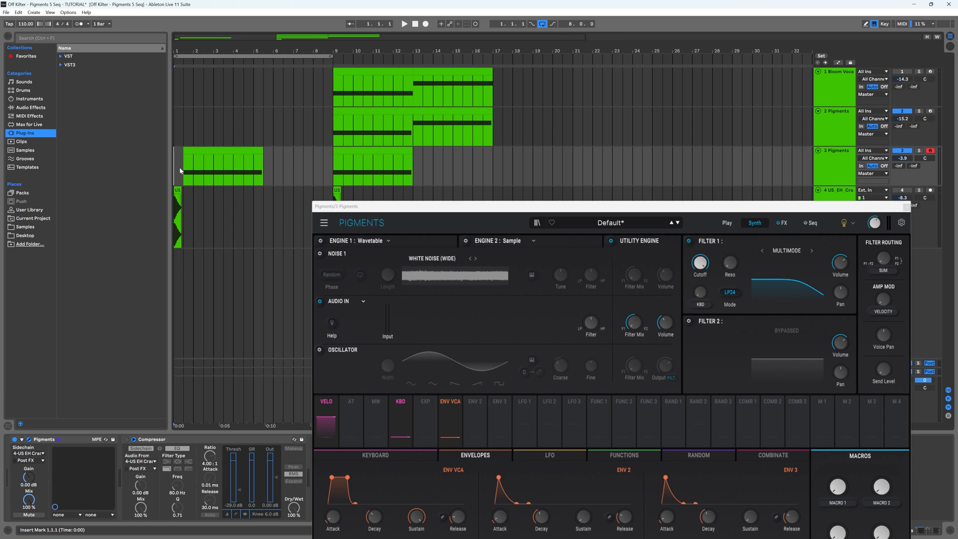
pyautogui.click(404, 23)
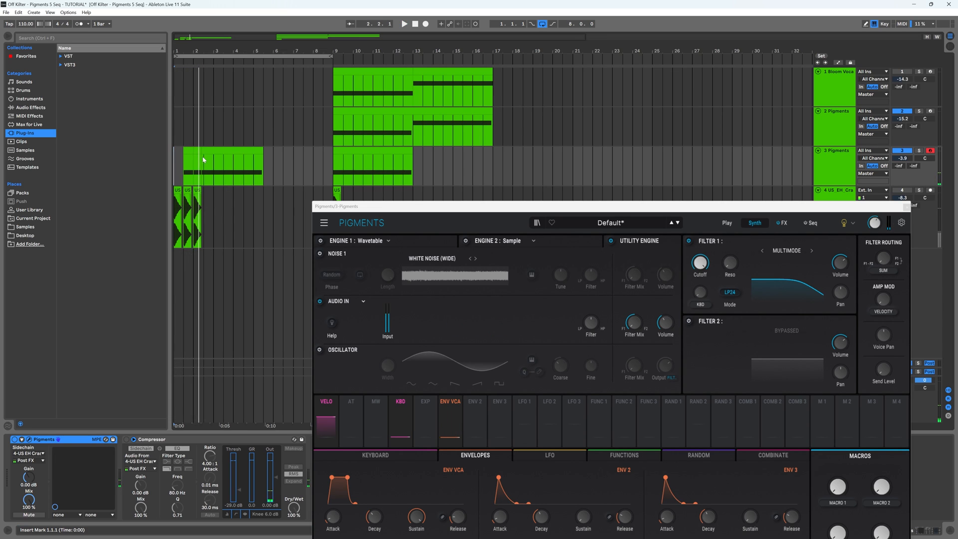
pyautogui.click(223, 167)
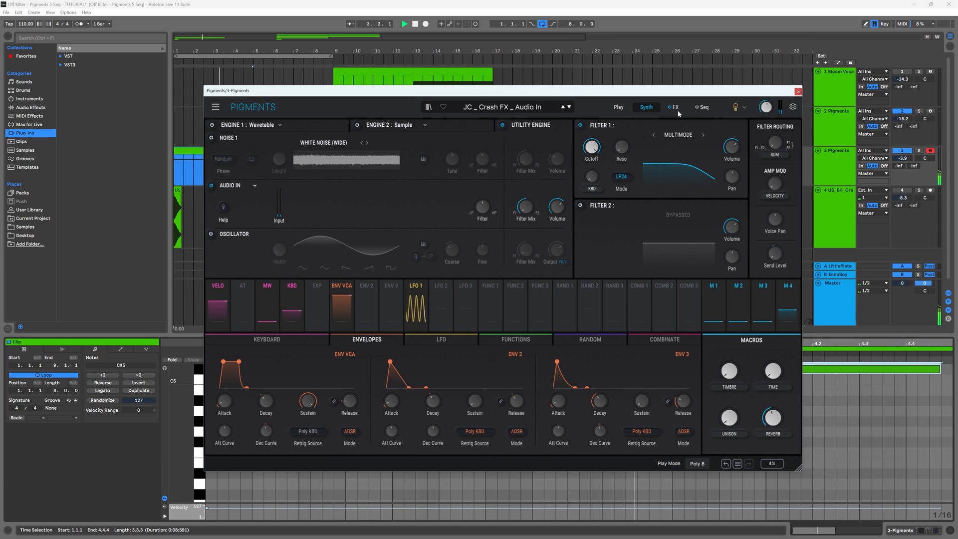
# View the FX page of the JC _ Crash FX _ Audio In preset in Pigments.
pyautogui.click(674, 106)
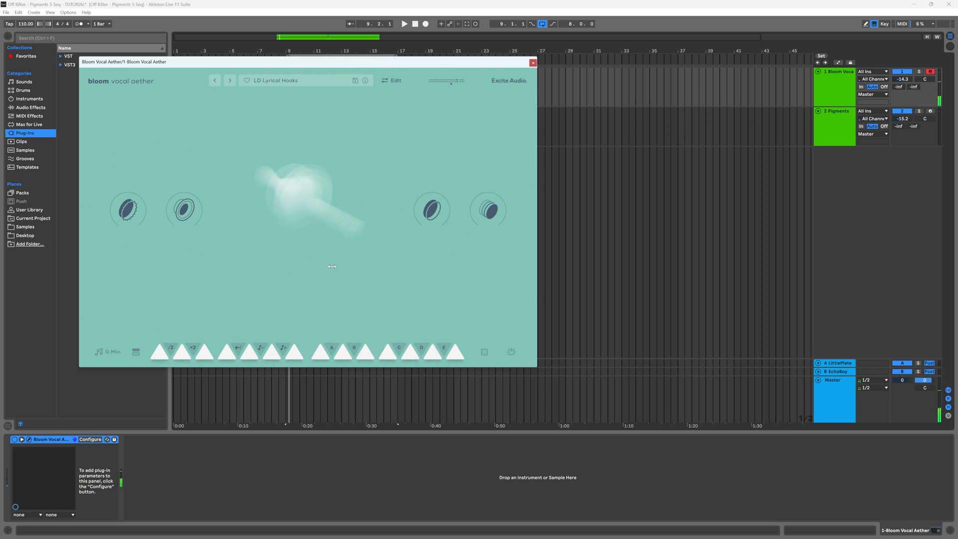
# Set track 2's Pigments sidechain source to 1-Bloom Vocal Aether.
pyautogui.click(355, 349)
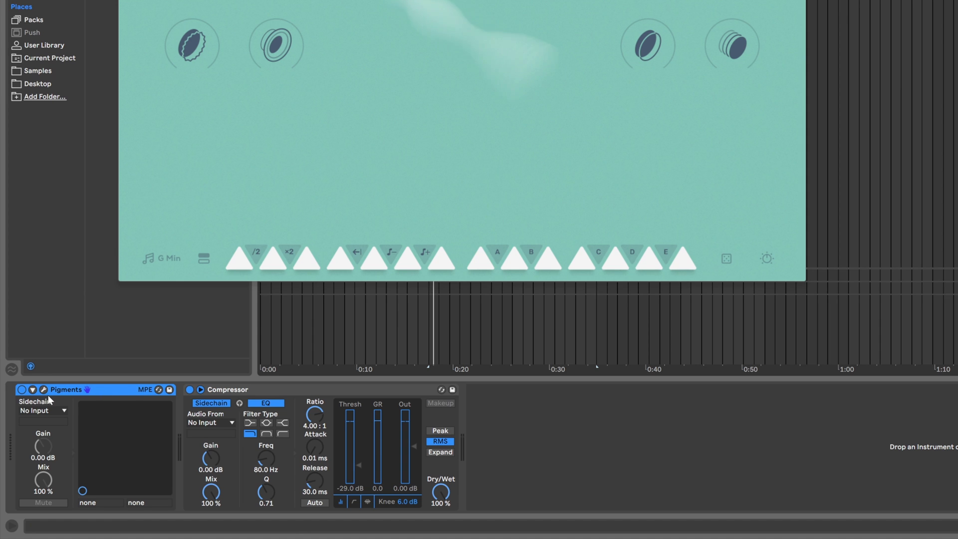
pyautogui.click(41, 410)
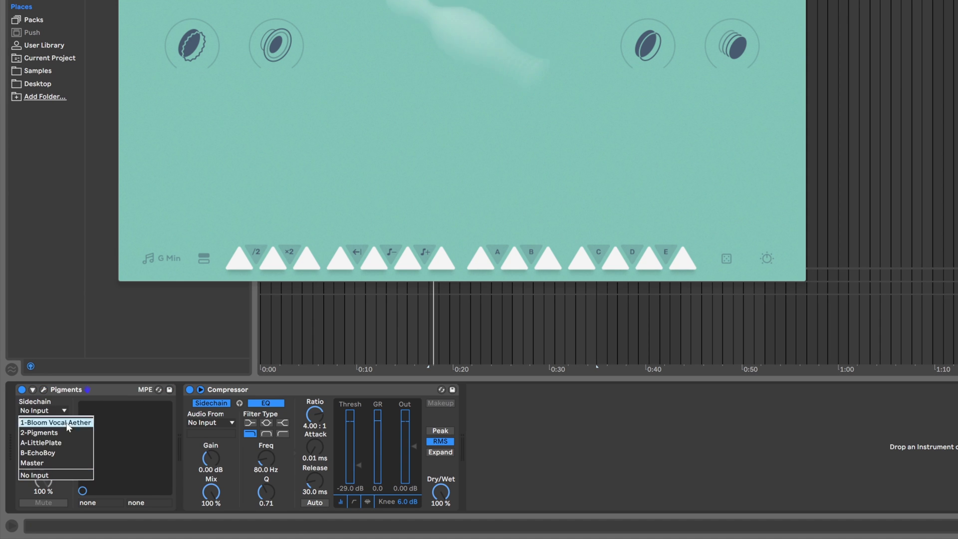
pyautogui.click(55, 422)
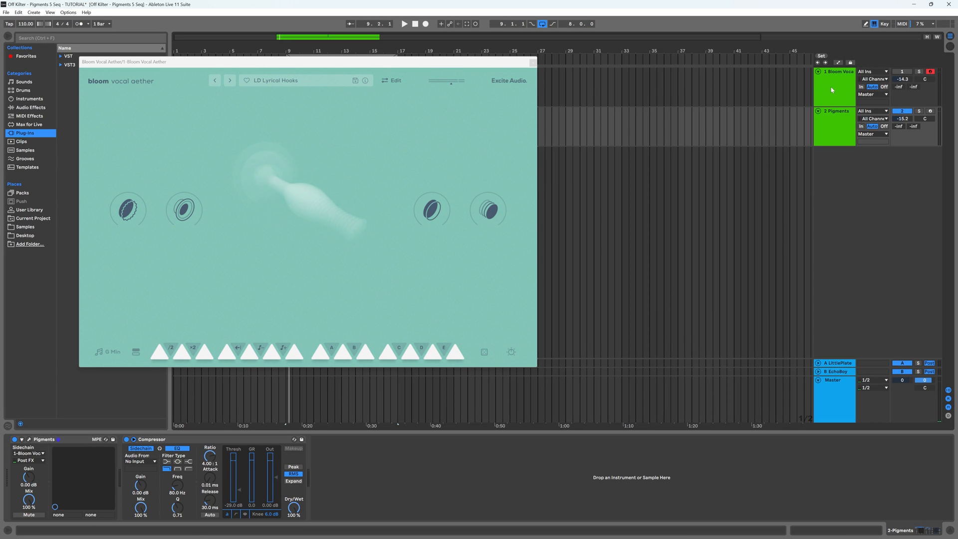
pyautogui.click(353, 347)
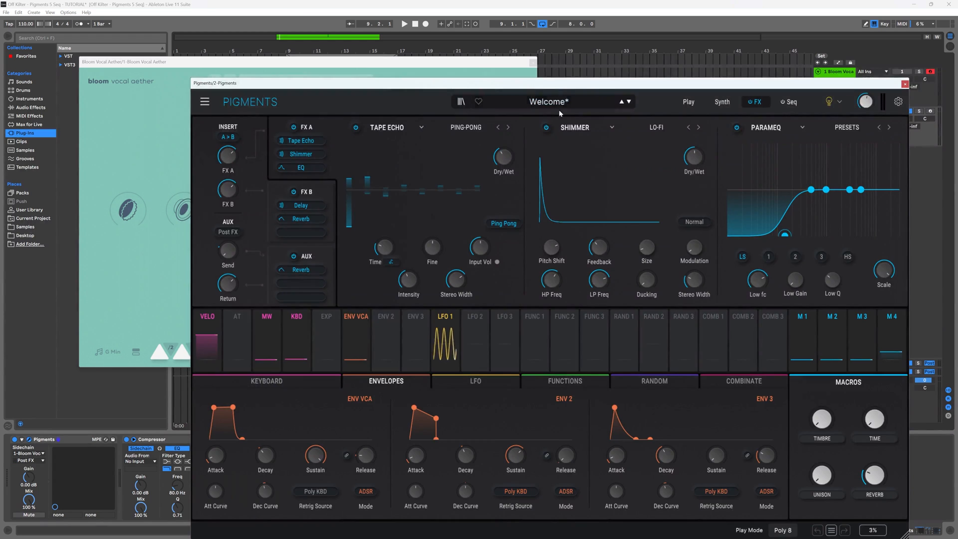
# Switch track 2's Pigments Welcome preset Utility Engine to Audio In on the Synth page.
pyautogui.click(721, 102)
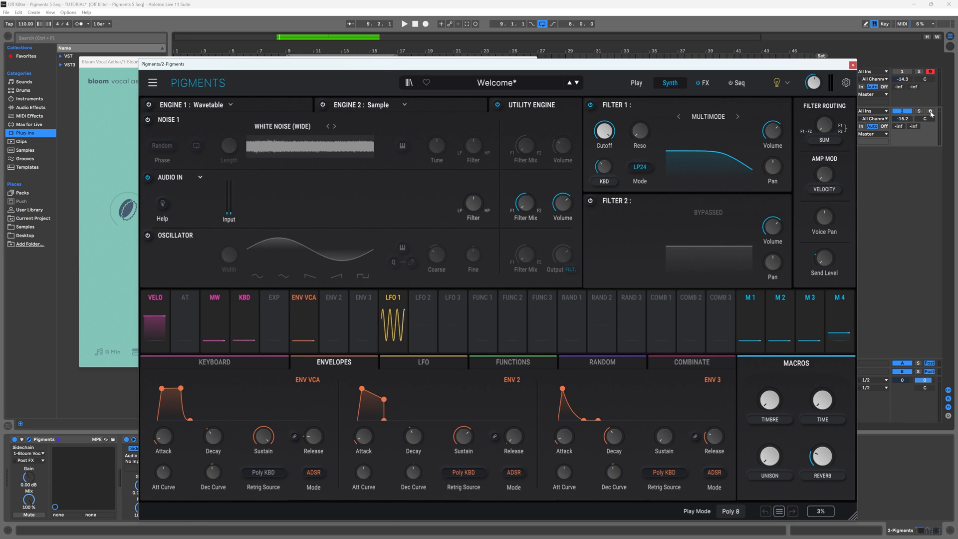
pyautogui.click(933, 111)
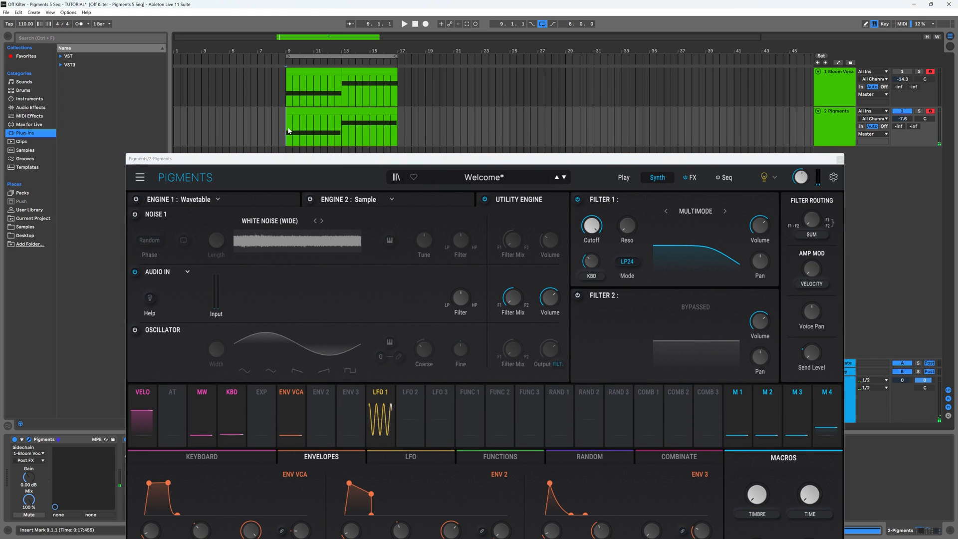
# Move the second note of track 2's Pigments clip from C3 up to C4.
pyautogui.click(404, 23)
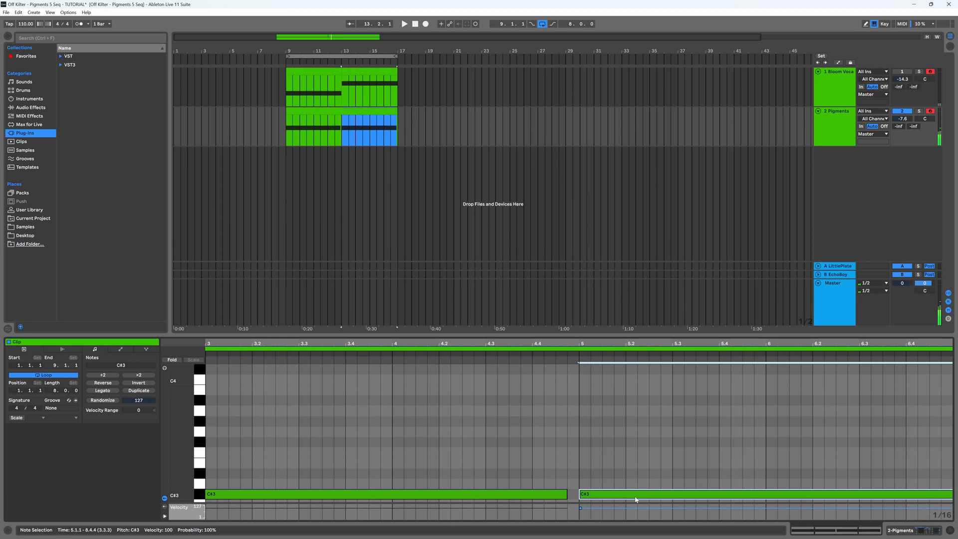
pyautogui.click(403, 24)
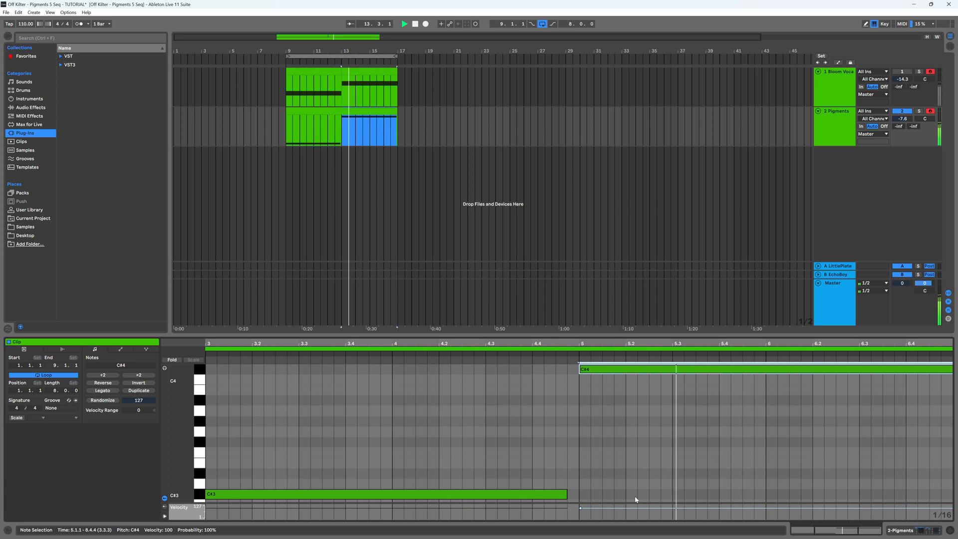